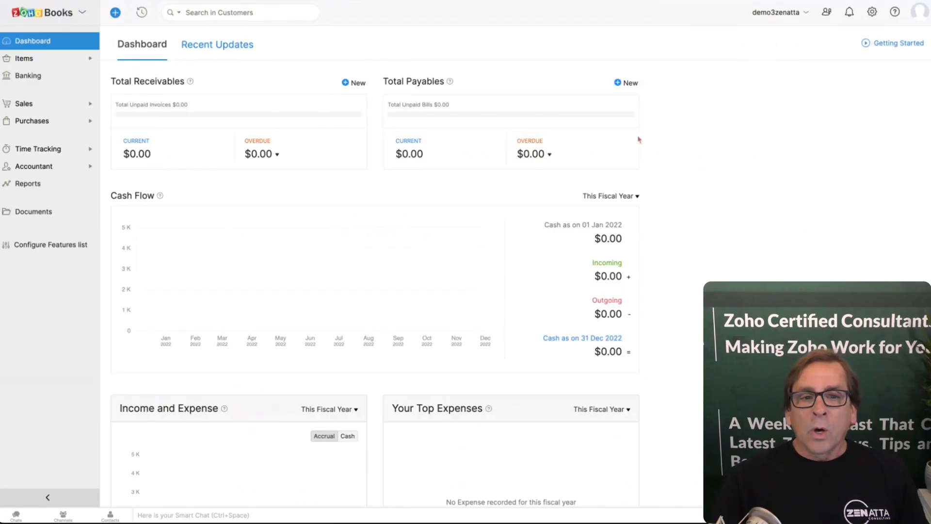
mouse_move(76, 168)
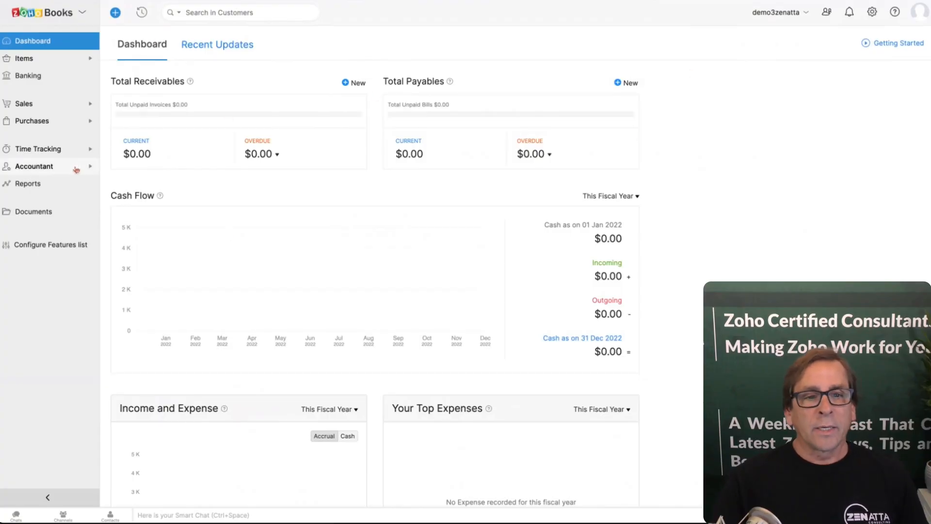
Expand the Accountant section in the sidebar to reveal Chart of Accounts.
click(34, 166)
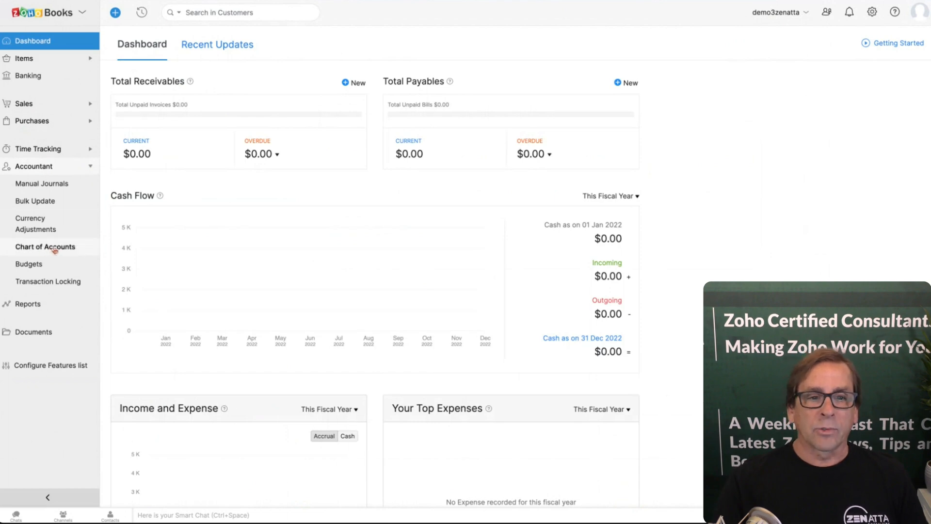
Review the Active Accounts list from assets down through the expense accounts.
click(46, 247)
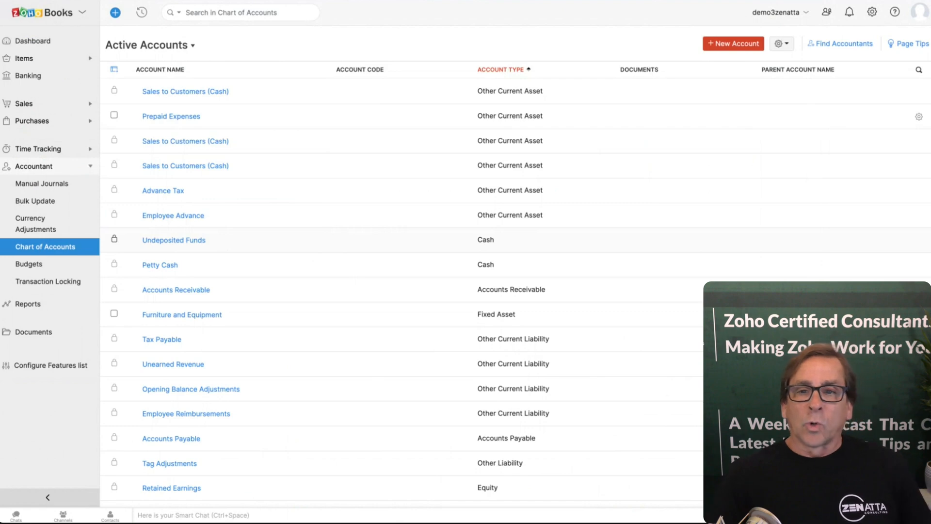
scroll(down, 3)
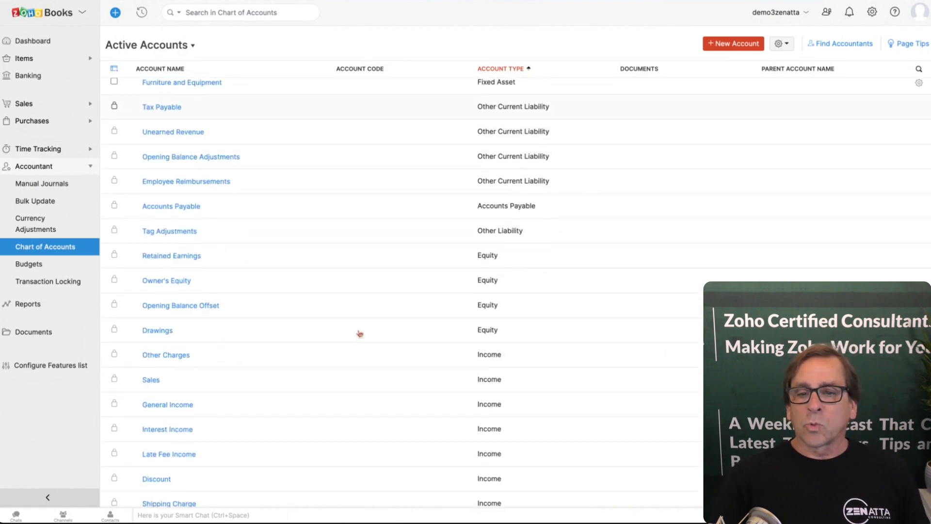
scroll(down, 3)
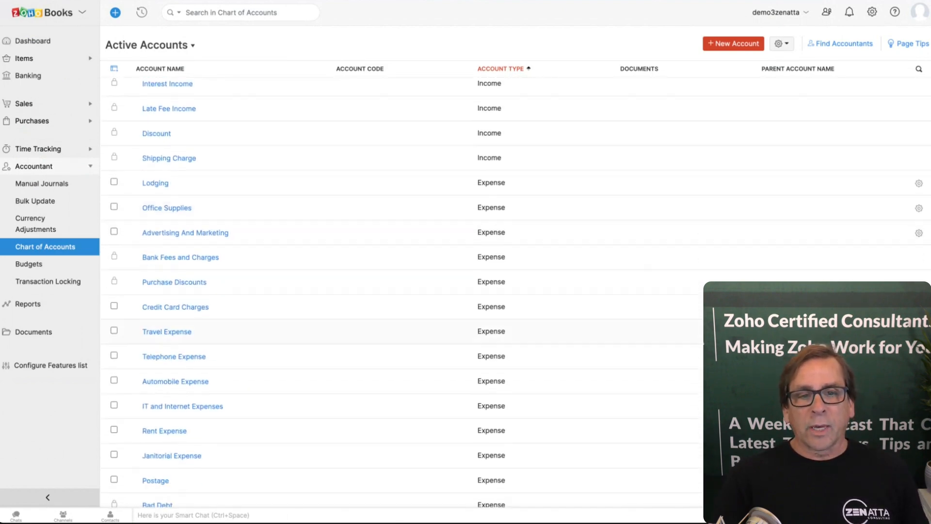
scroll(down, 3)
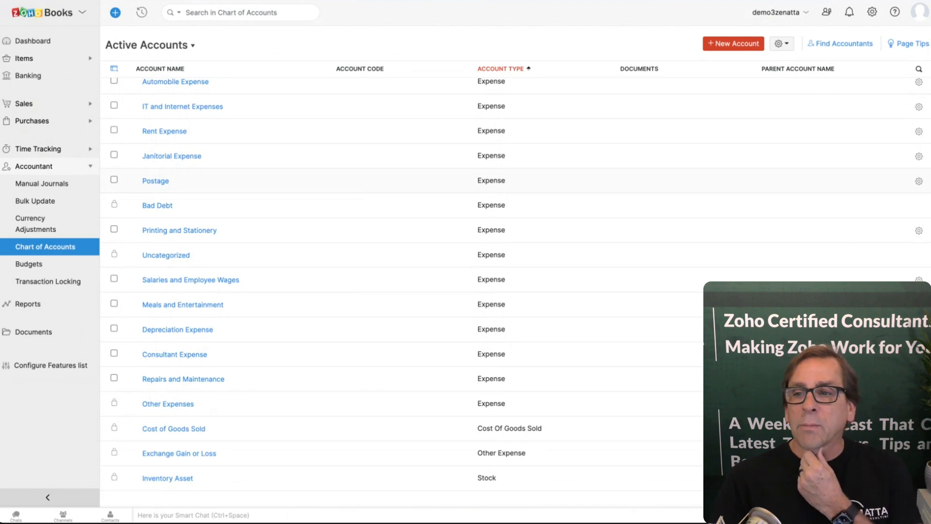
scroll(up, 3)
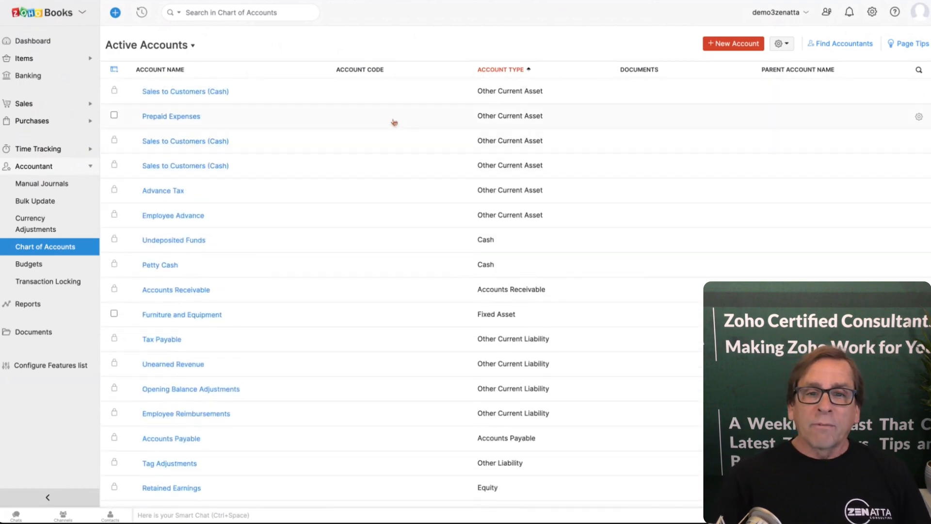
mouse_move(371, 40)
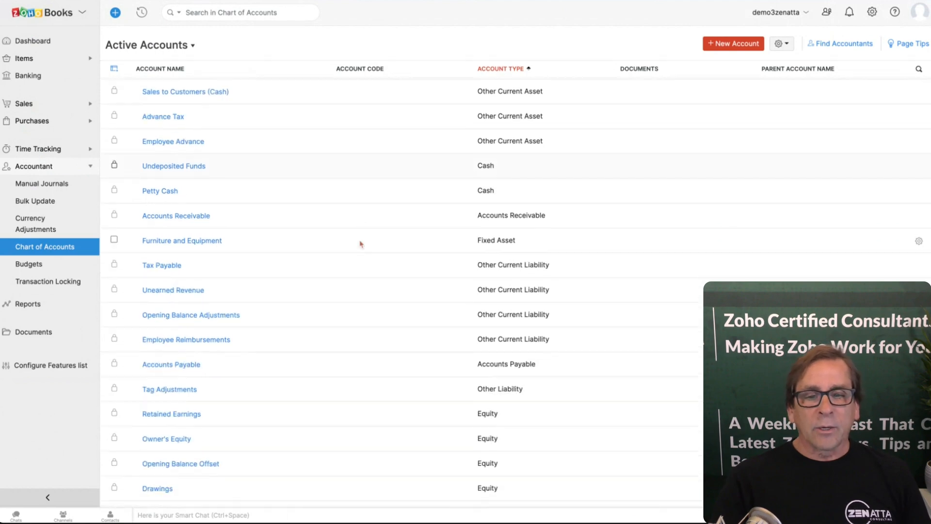
scroll(down, 3)
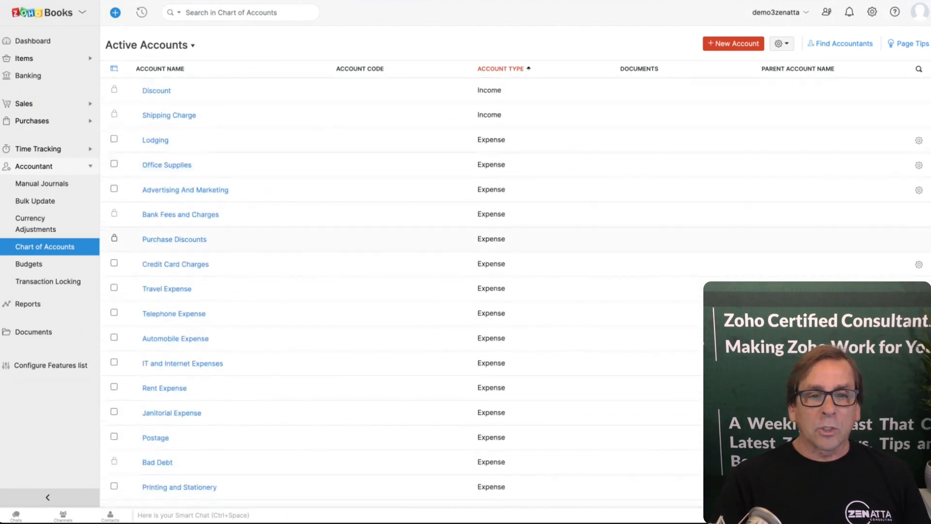
mouse_move(245, 327)
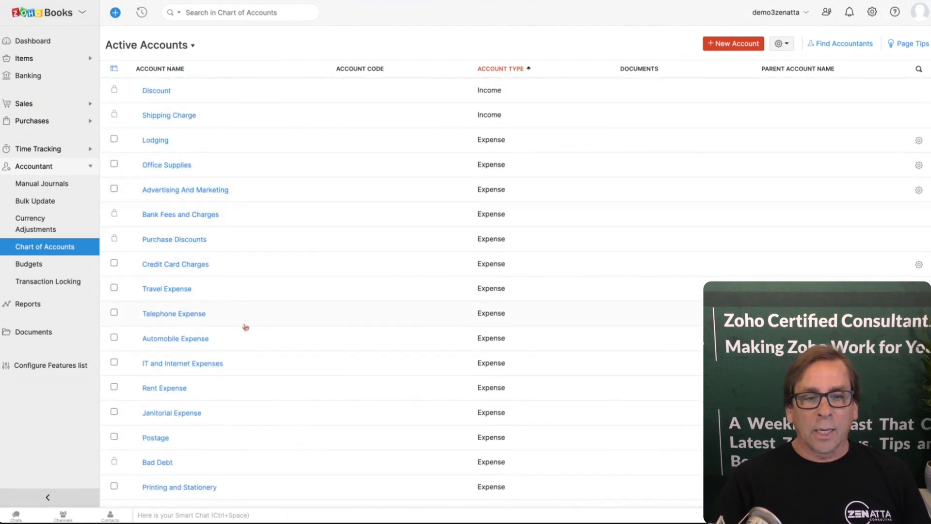
scroll(down, 3)
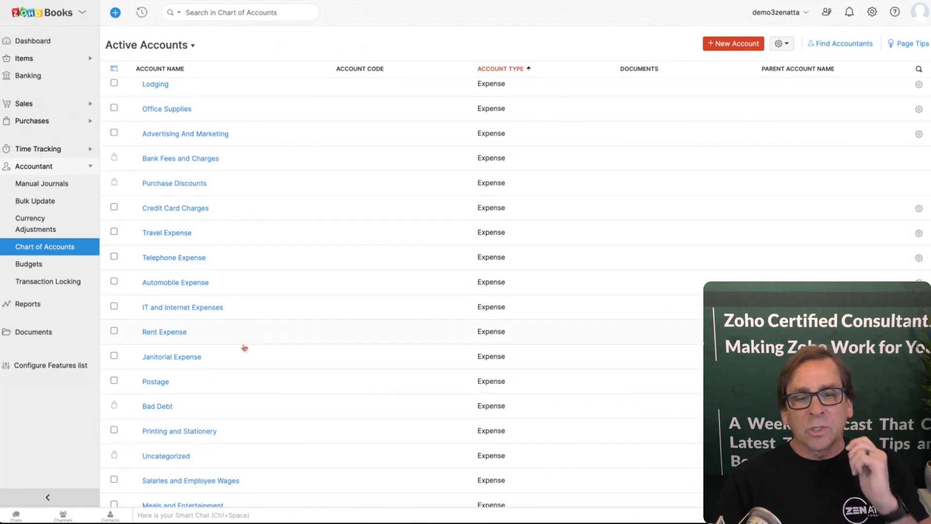
scroll(down, 3)
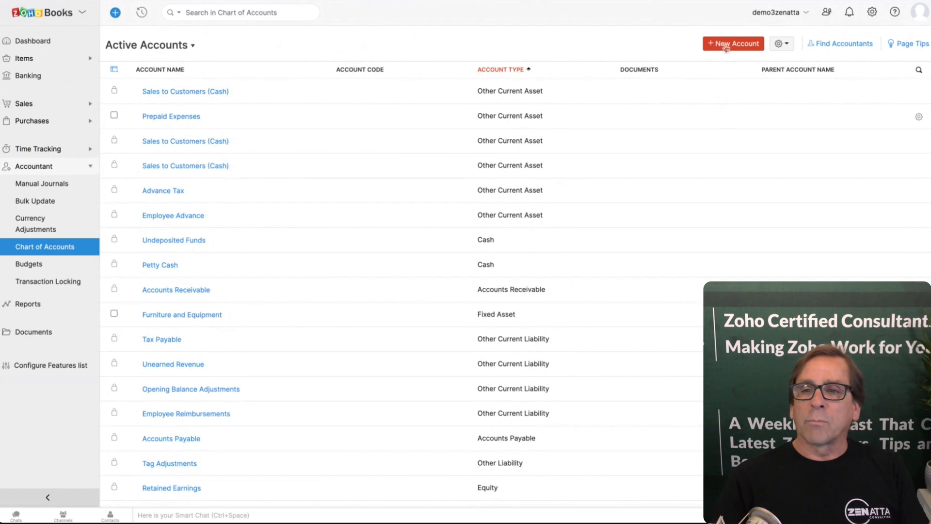
Create and save a new Expense account named 'Trade Shows'.
click(733, 44)
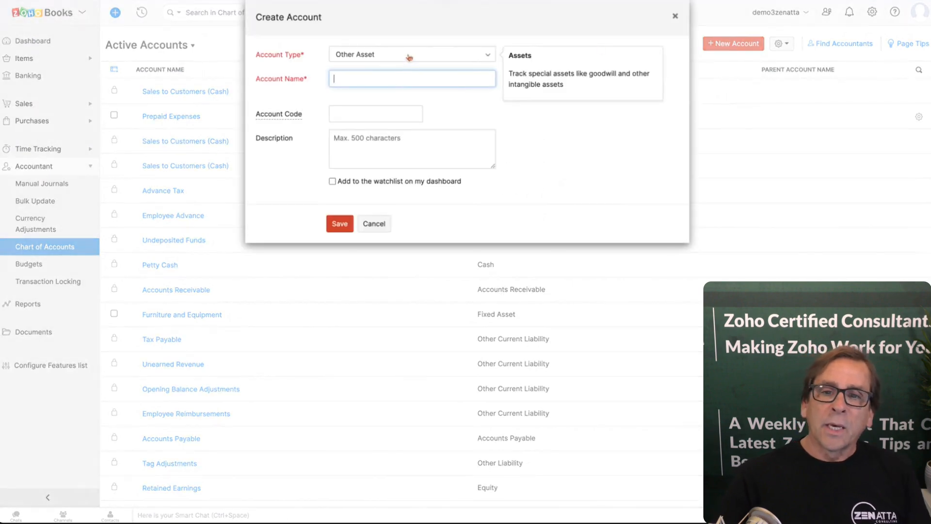
click(410, 55)
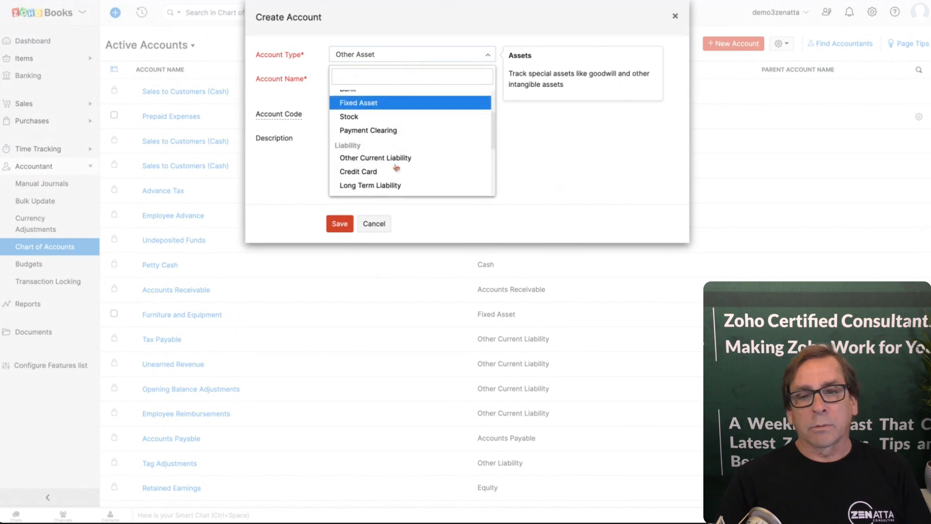
scroll(down, 3)
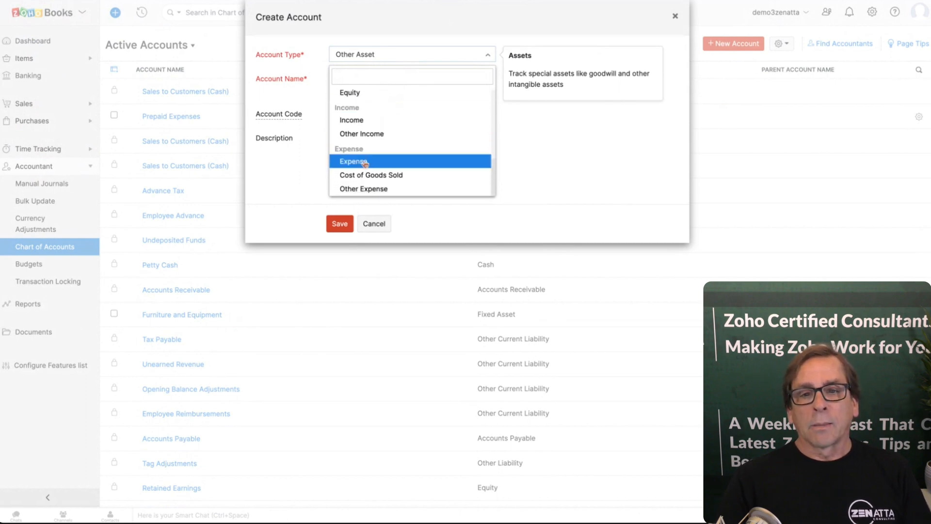
click(353, 161)
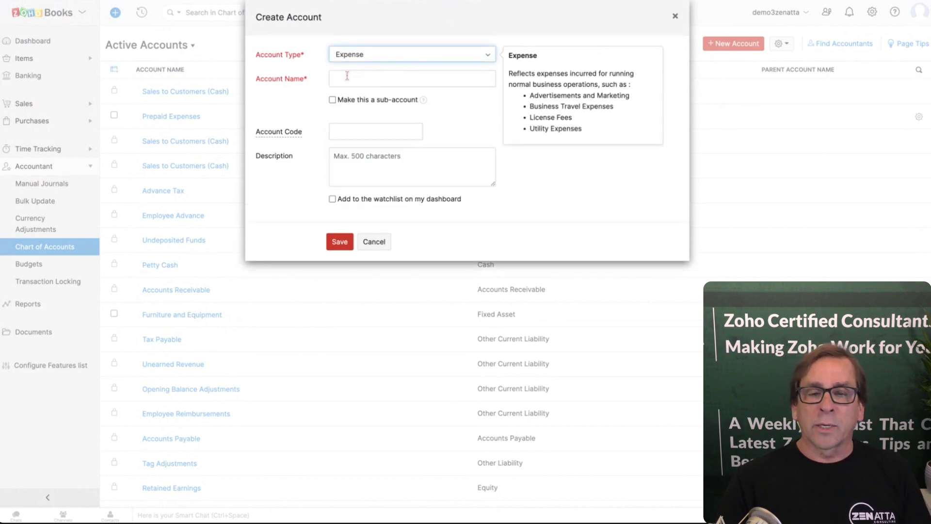
text(Tra)
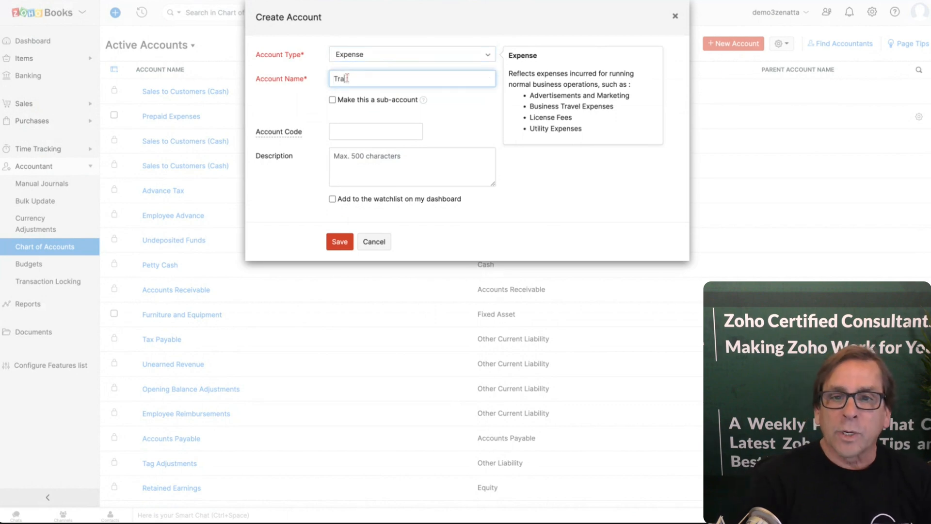
text(de Show)
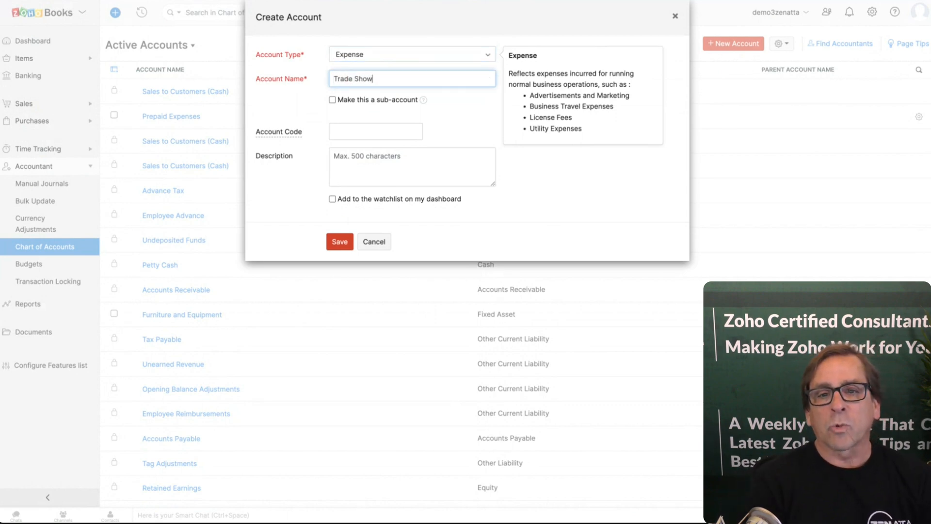
text(s)
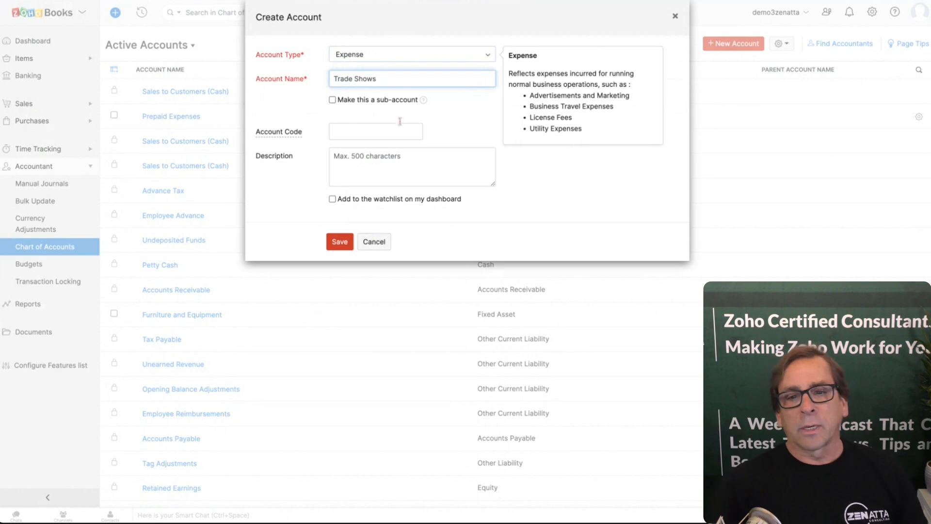
click(340, 241)
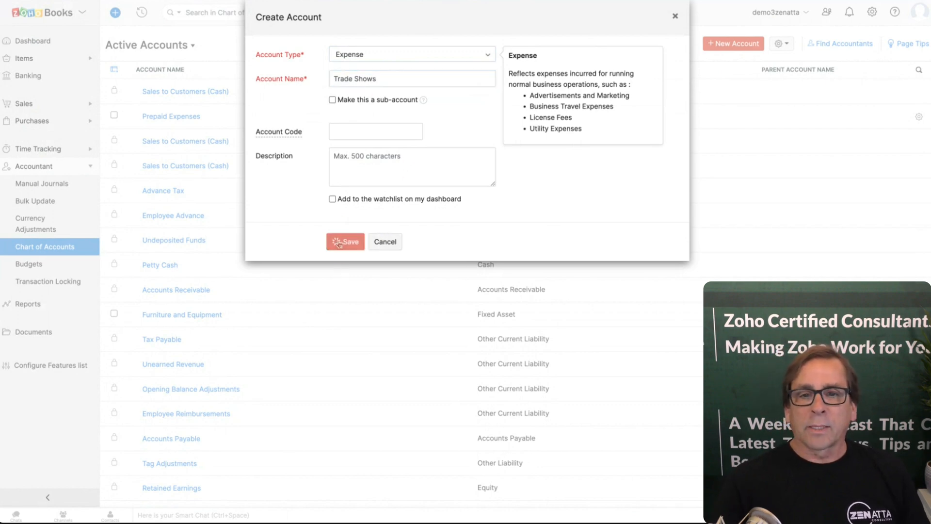
click(345, 241)
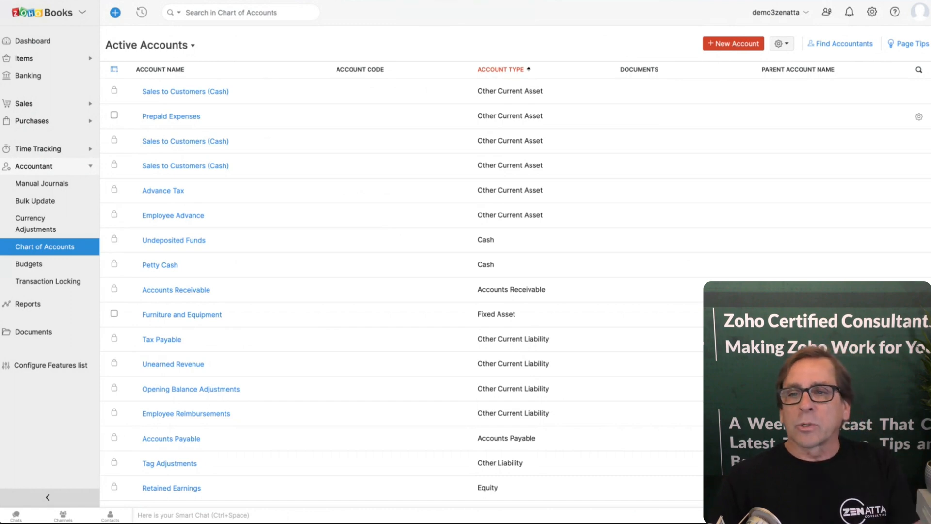
Create Expense account 'Trade Show Booths' as a sub-account of Trade Shows and save it.
click(734, 43)
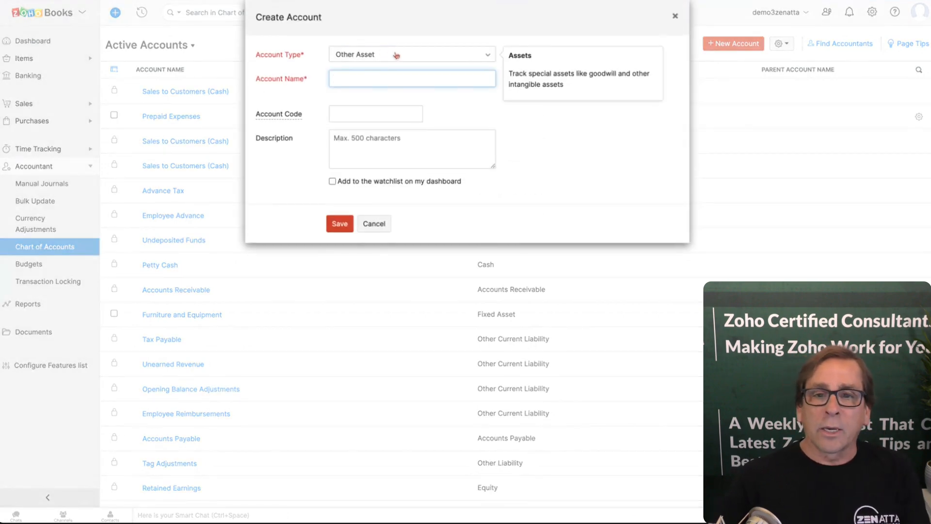
click(411, 54)
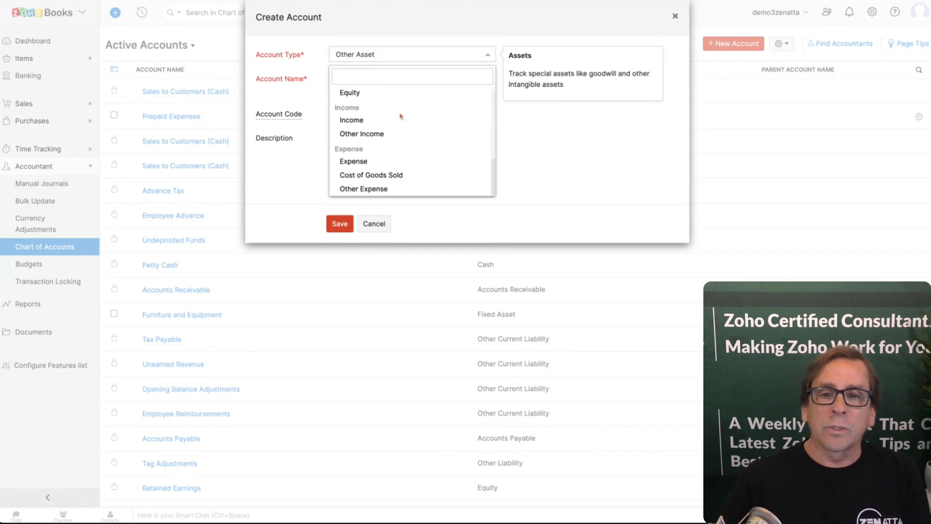
click(354, 161)
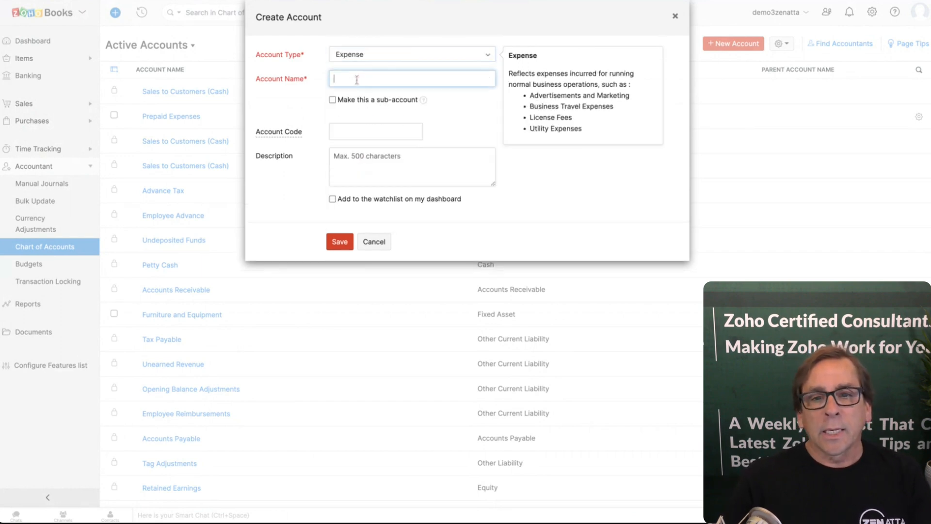
text(Trad)
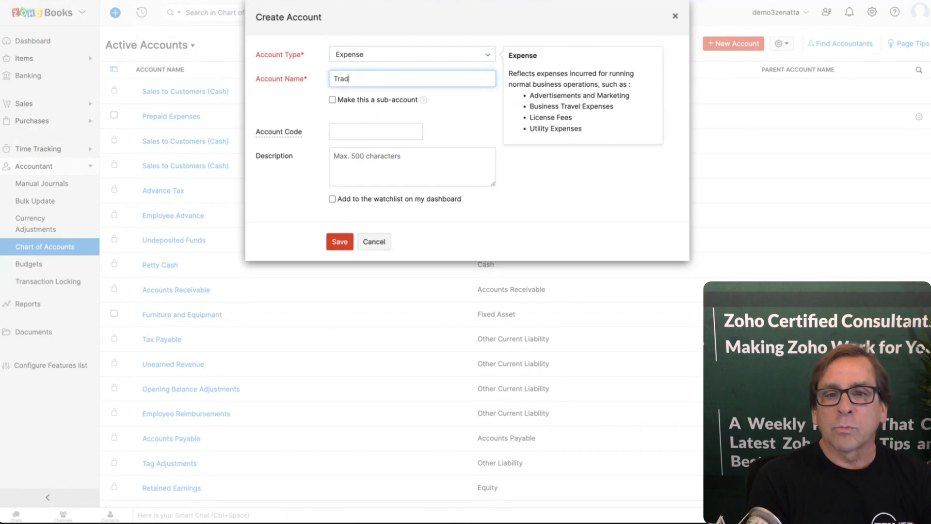
text(e Show Boo)
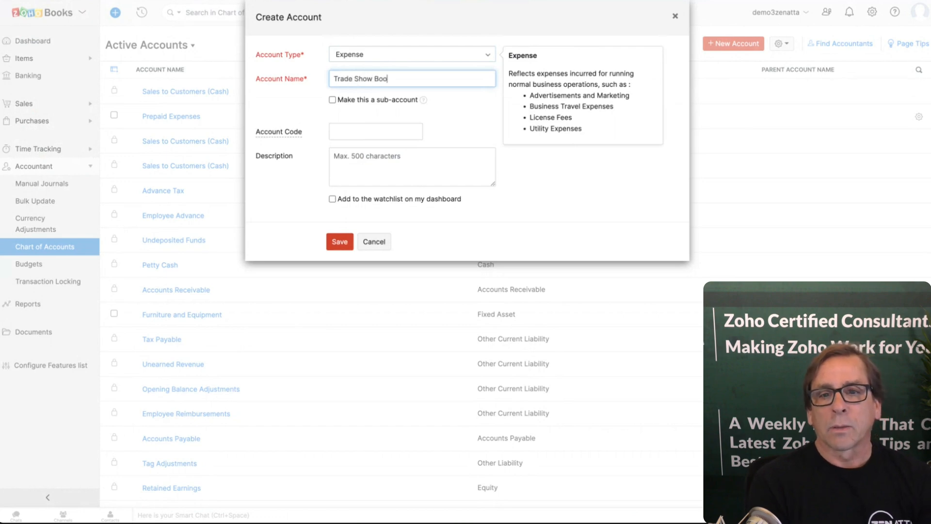
text(ths)
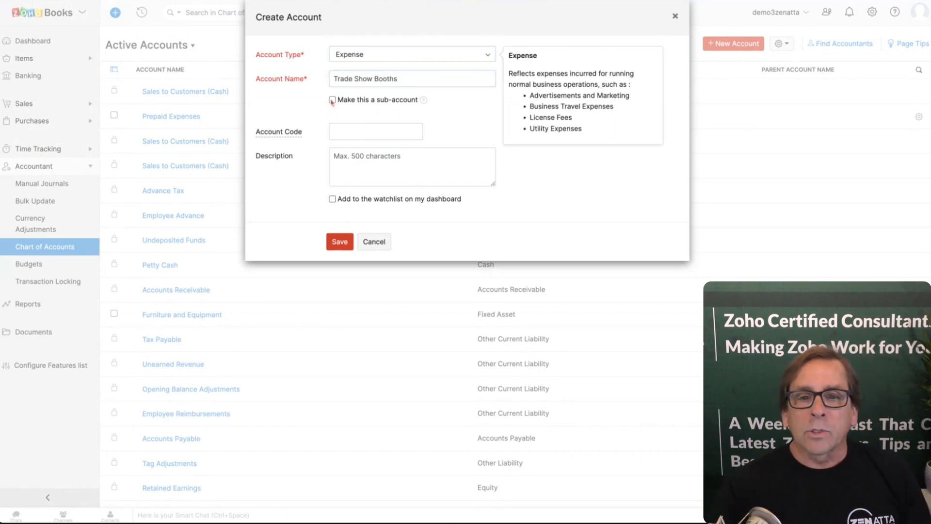
click(332, 99)
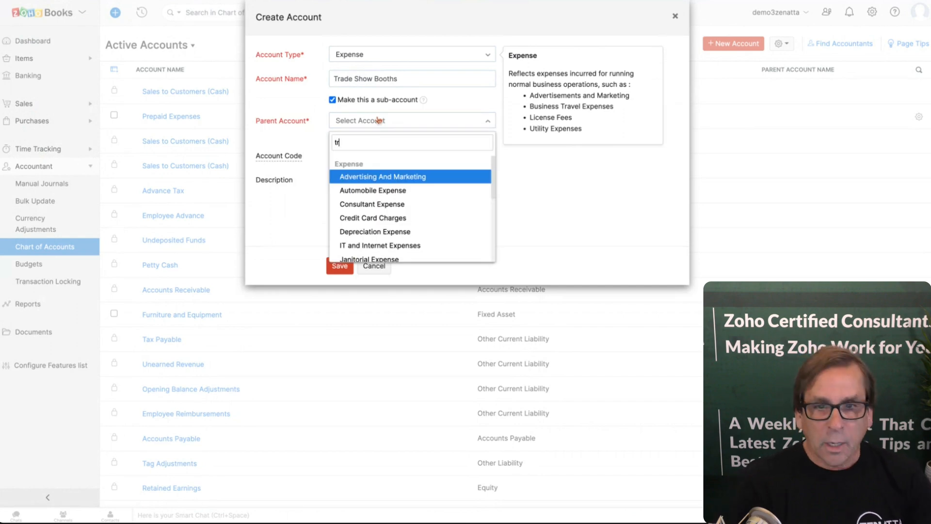
text(ade Shows)
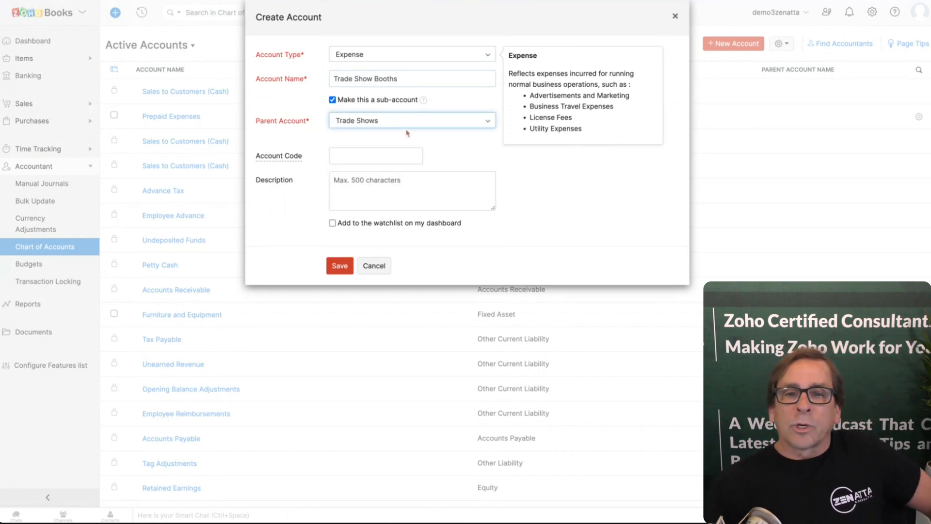
mouse_move(552, 192)
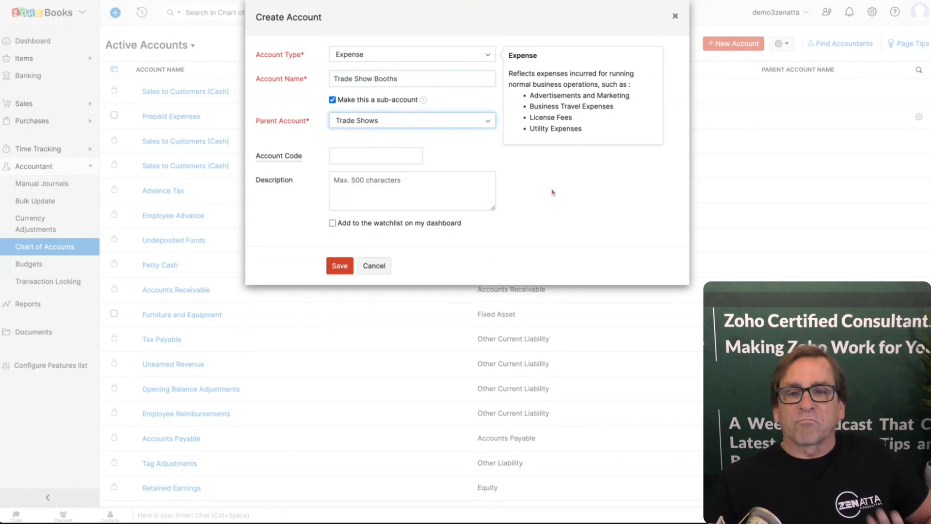
click(340, 265)
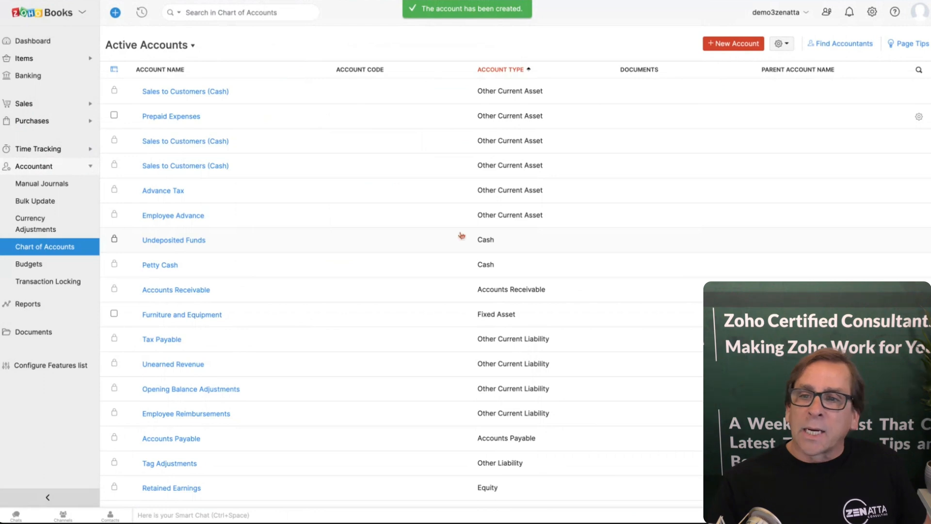
Start a new Expense account named 'Trade Show Space Expense'.
click(734, 44)
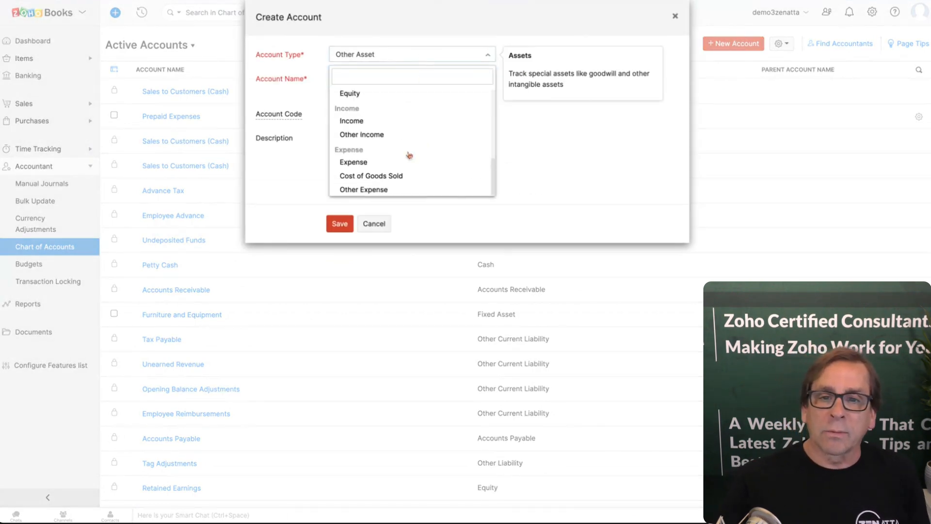
click(353, 162)
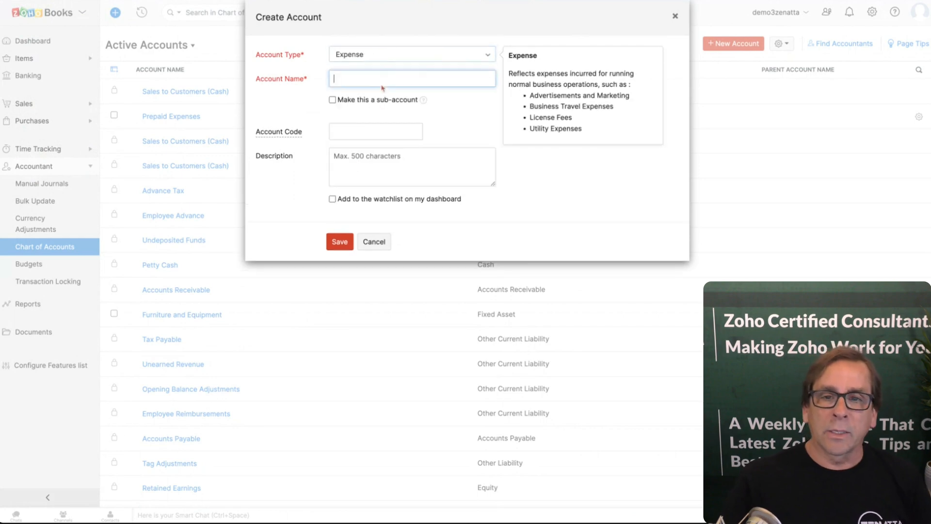
text(Tr)
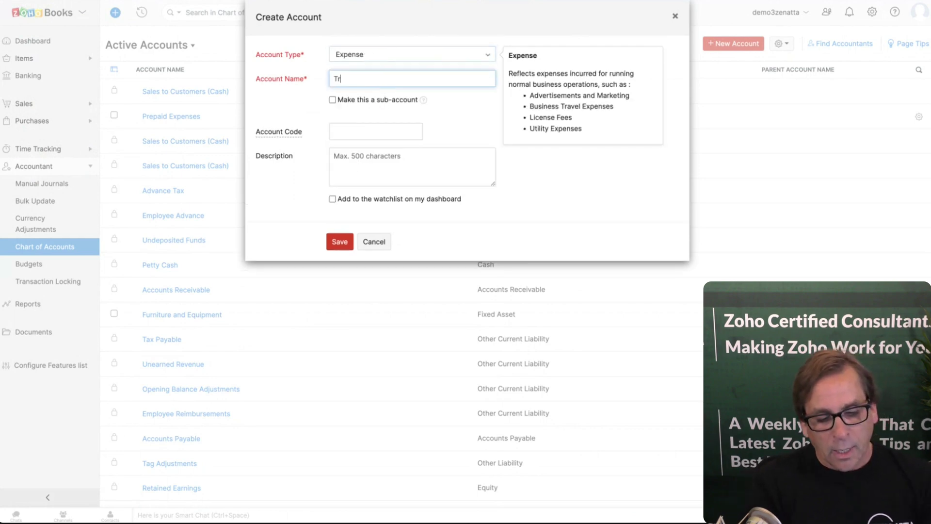
text(ade Show)
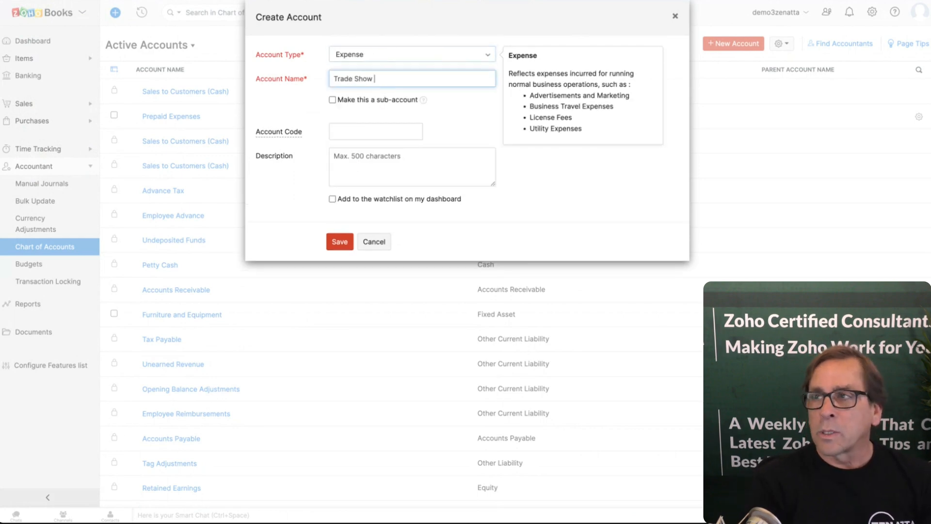
text(Space)
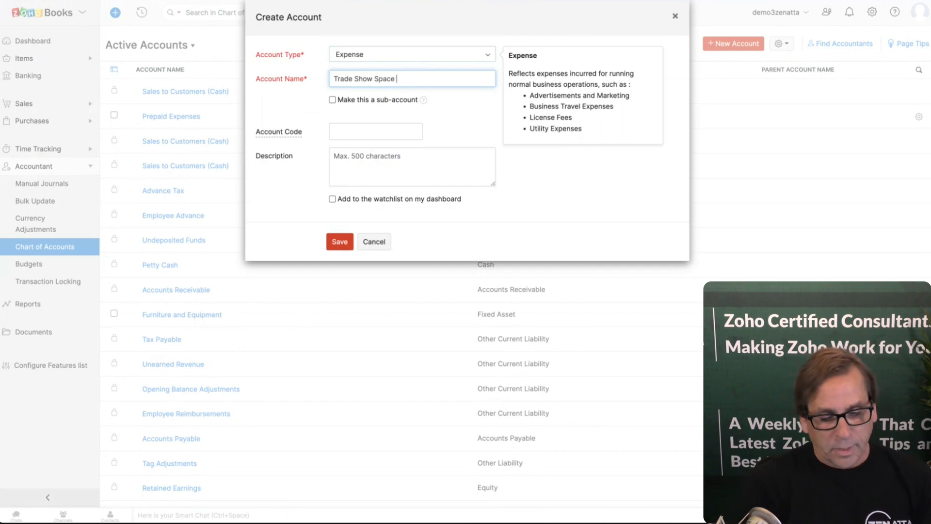
text(Expense)
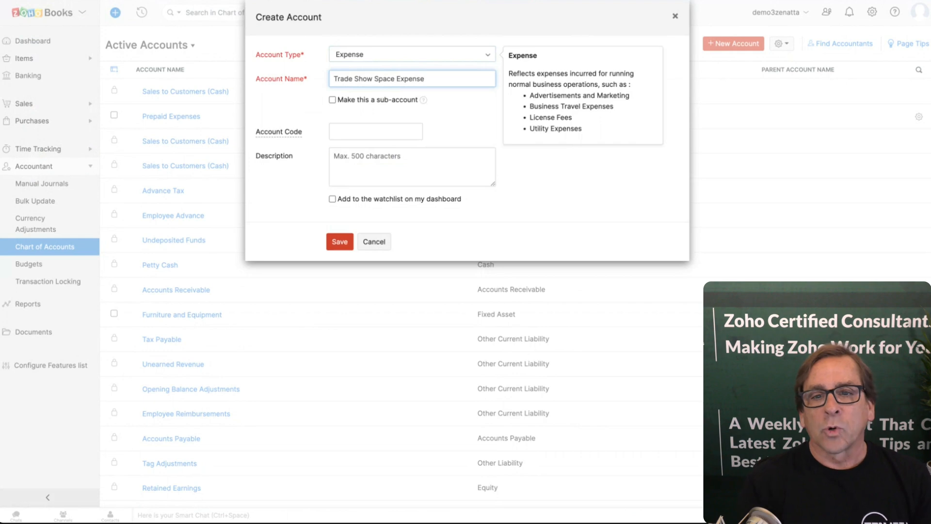
mouse_move(464, 103)
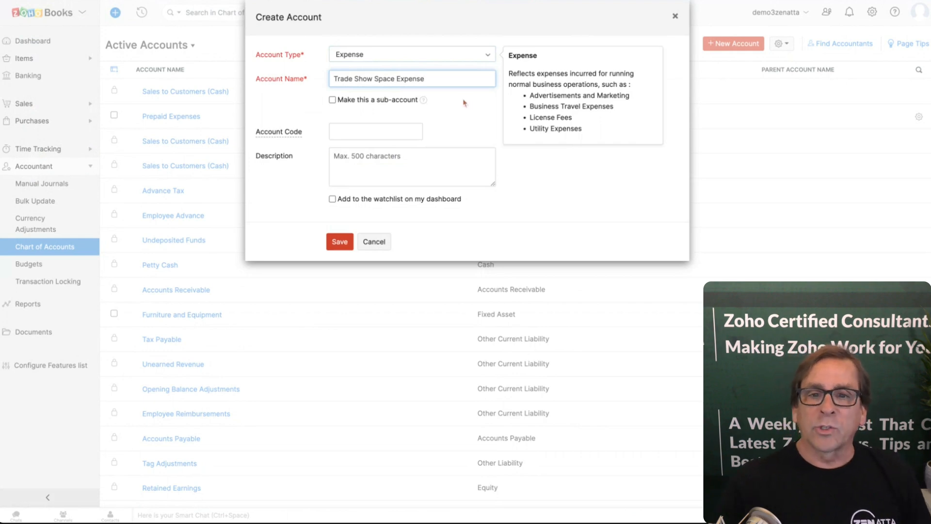
Make it a sub-account under parent Trade Shows and save it.
click(333, 99)
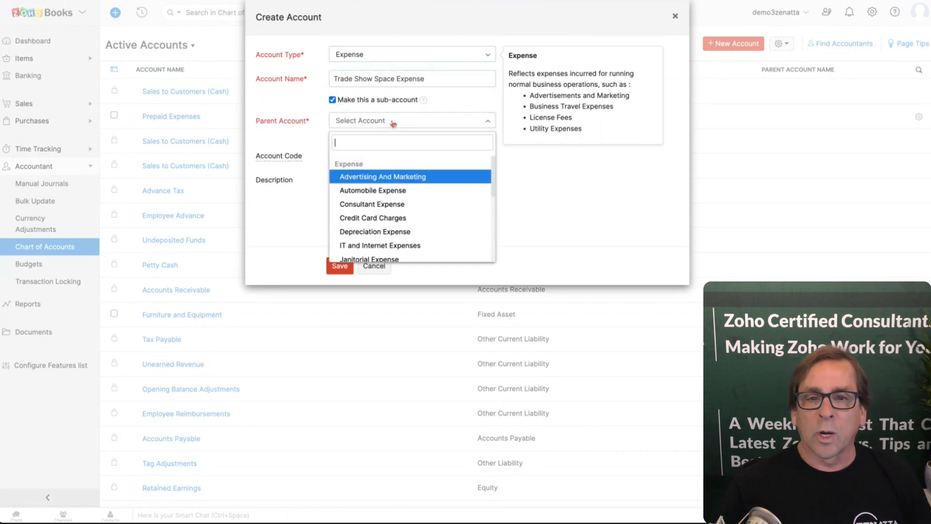
text(trade)
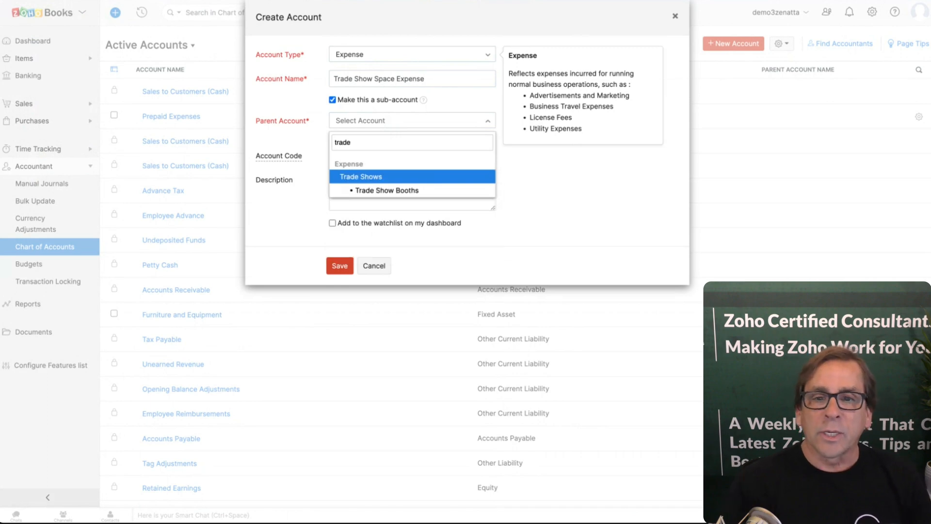
click(361, 176)
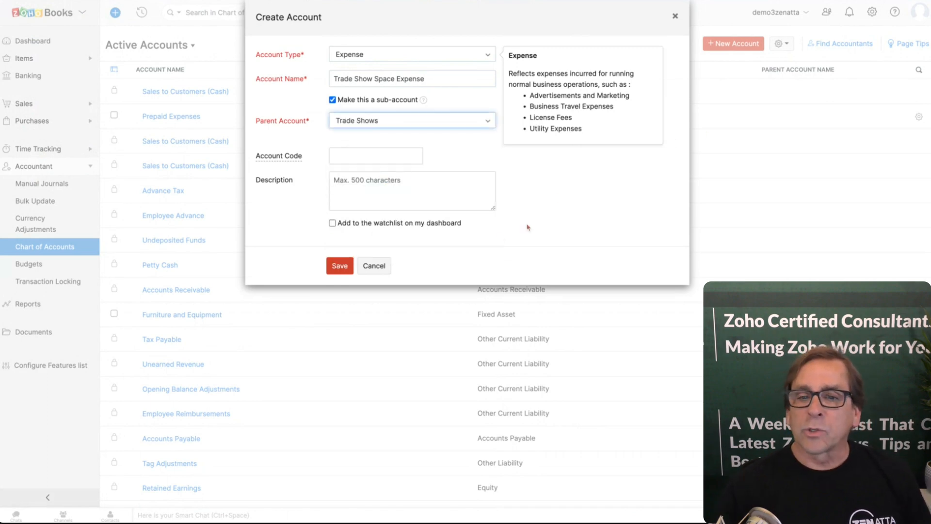
click(339, 266)
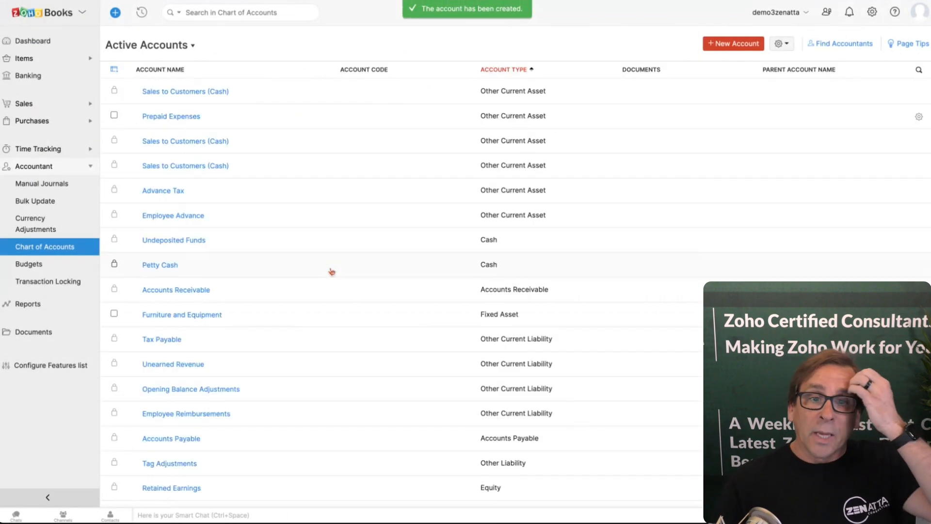
scroll(down, 3)
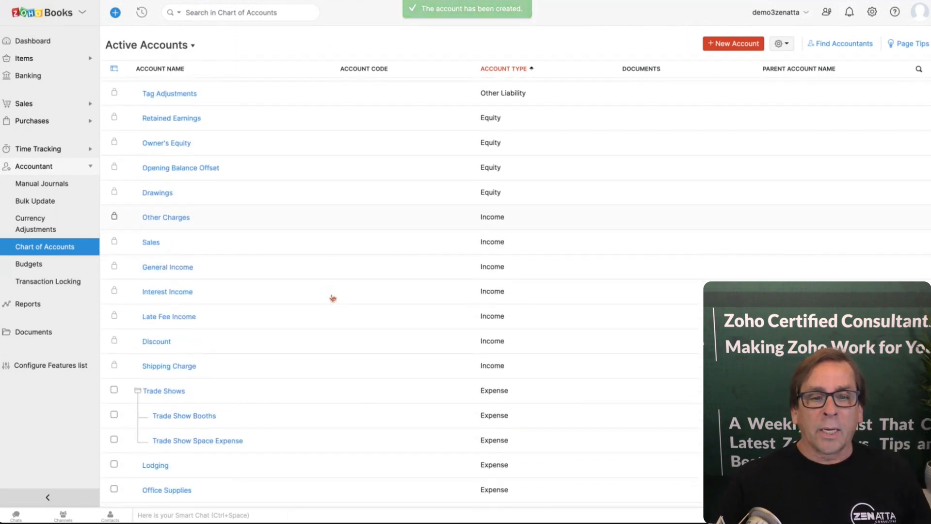
scroll(down, 3)
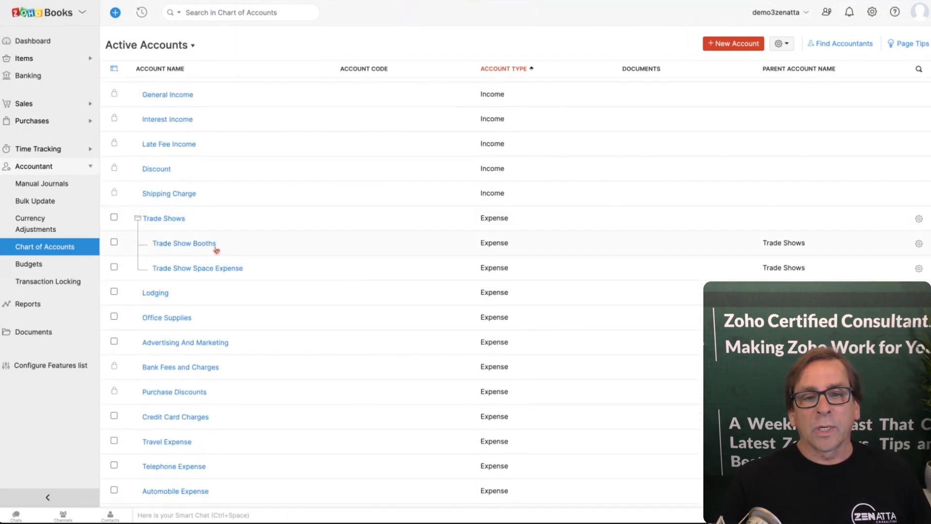
mouse_move(390, 282)
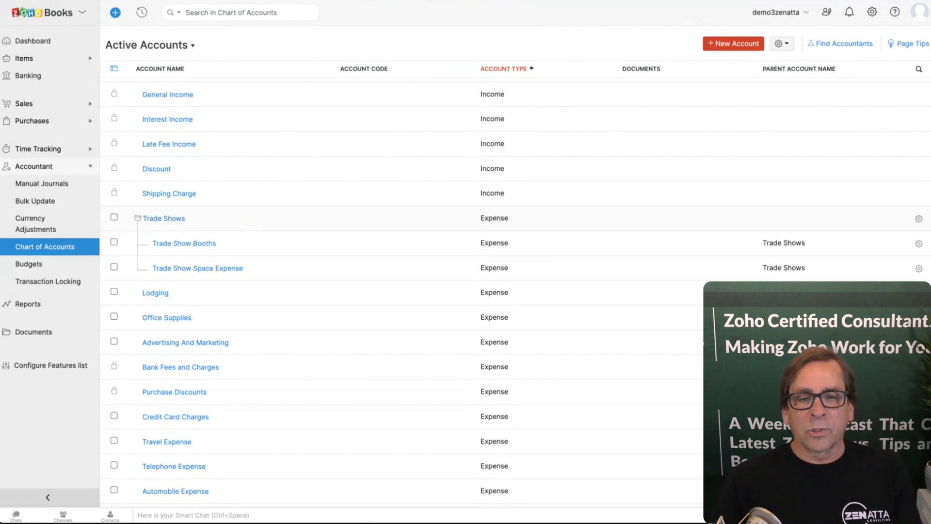
mouse_move(266, 278)
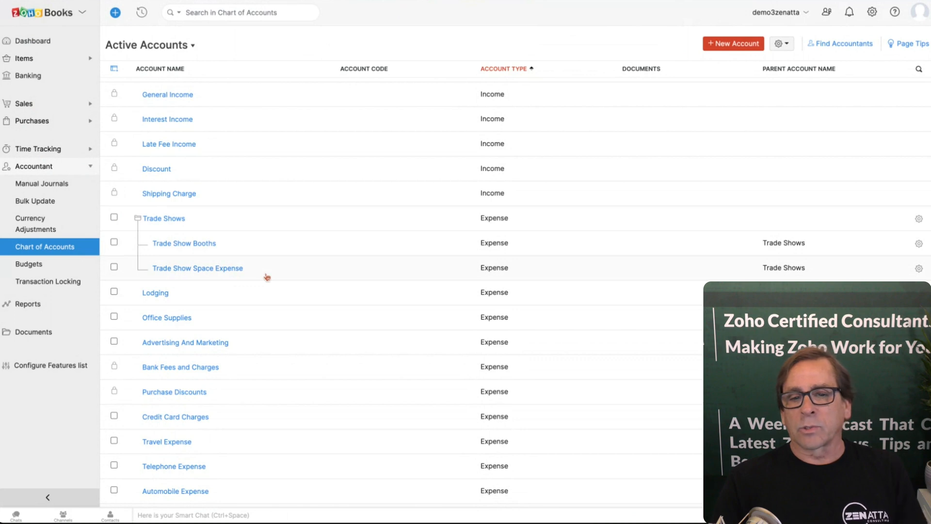
scroll(up, 3)
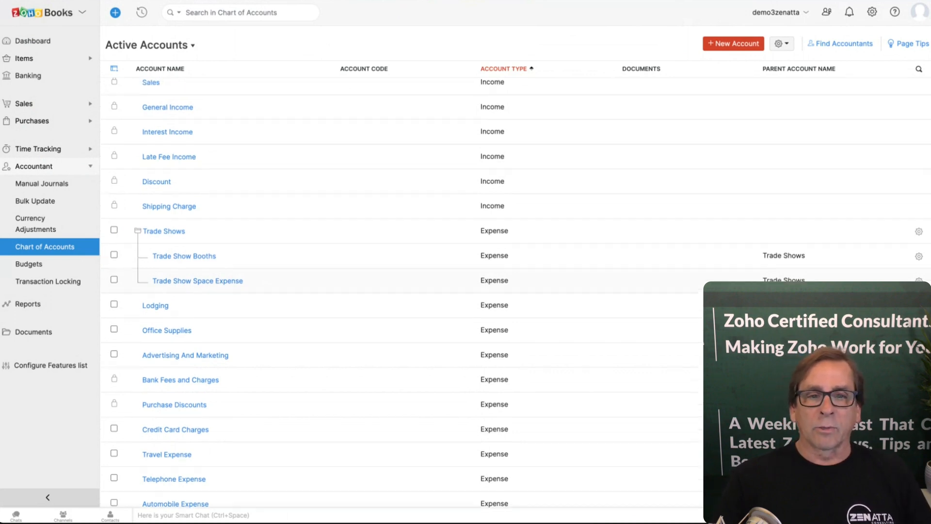
scroll(up, 3)
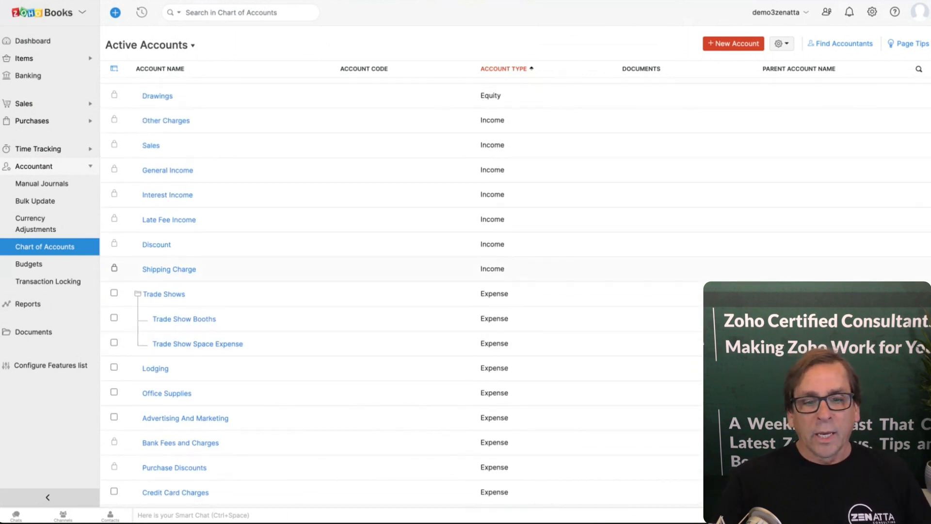
scroll(down, 3)
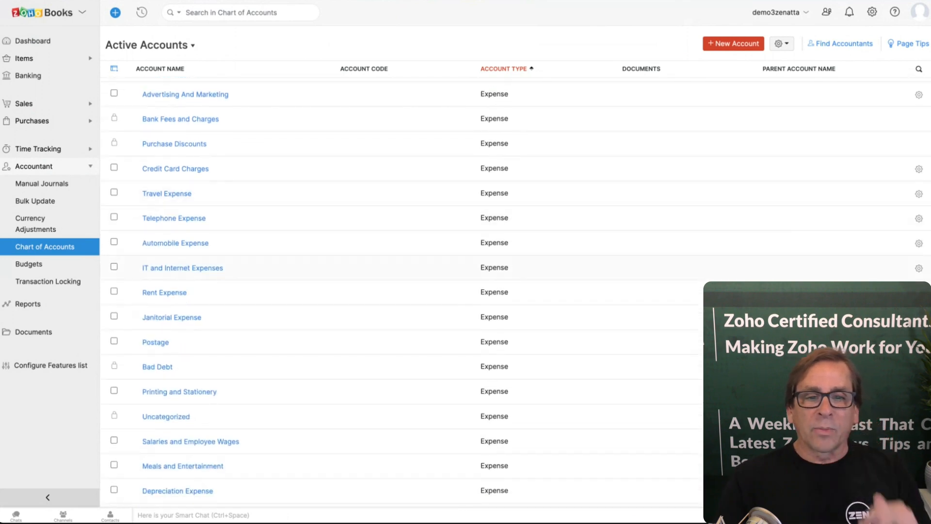
mouse_move(257, 255)
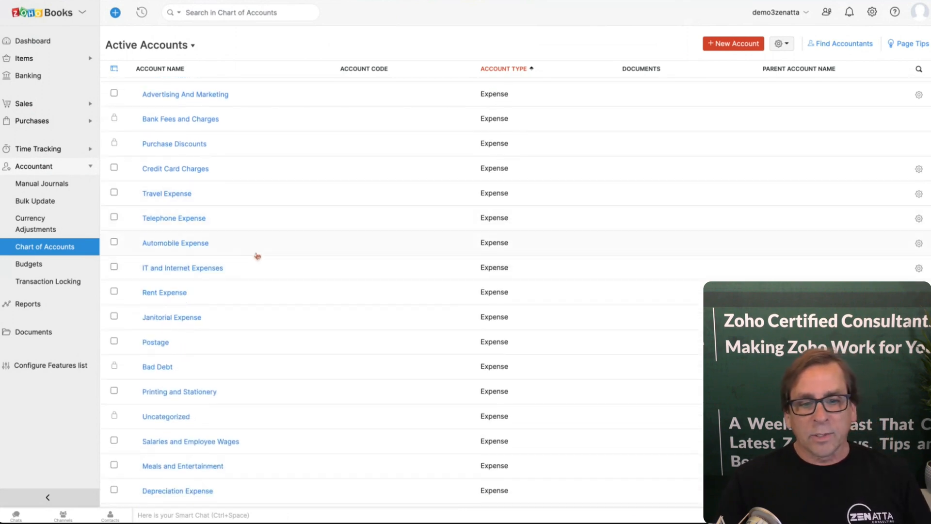
scroll(down, 3)
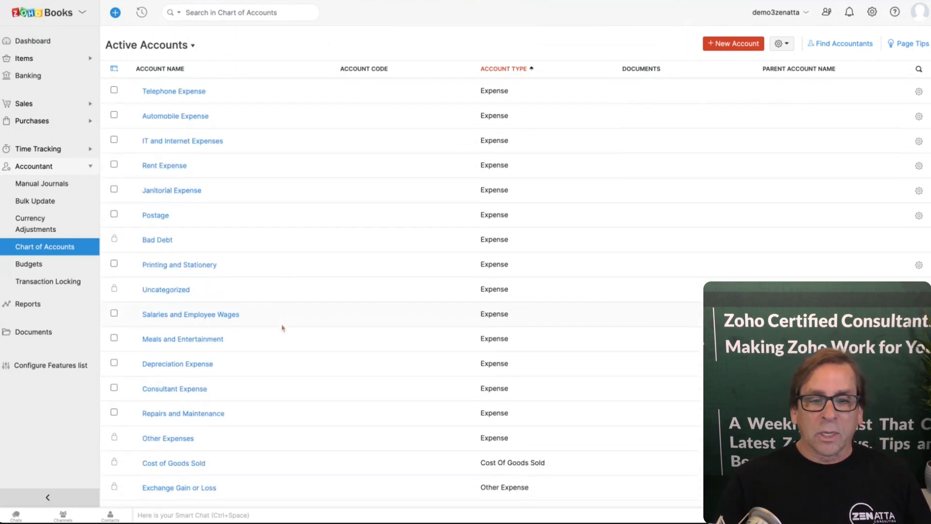
scroll(up, 3)
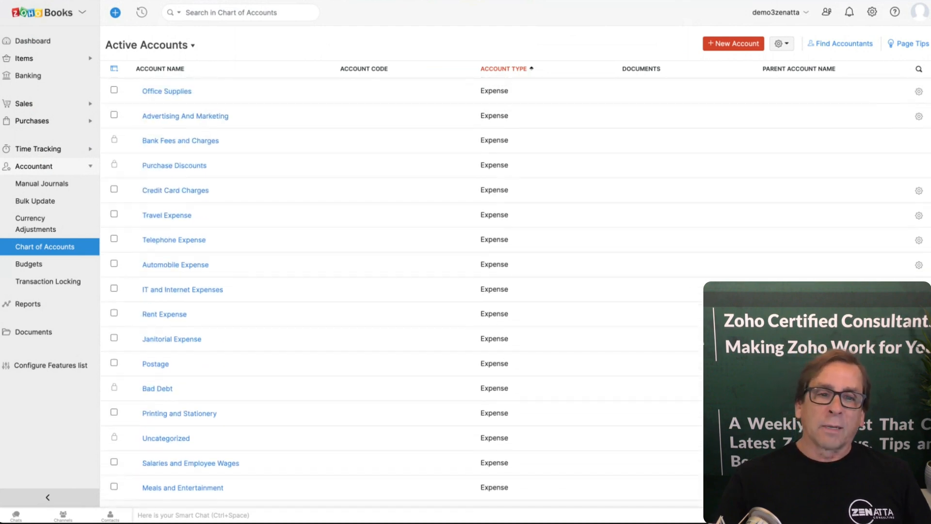
scroll(up, 3)
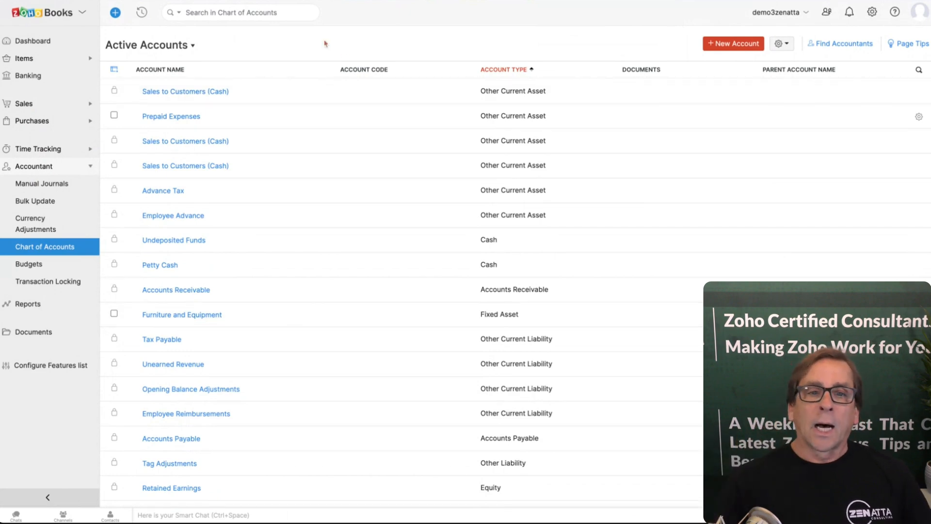
scroll(down, 3)
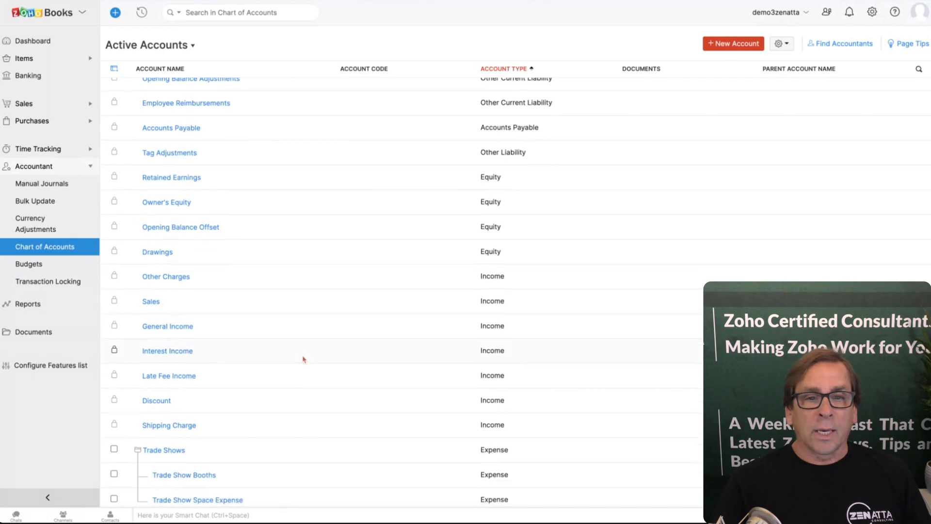
scroll(down, 3)
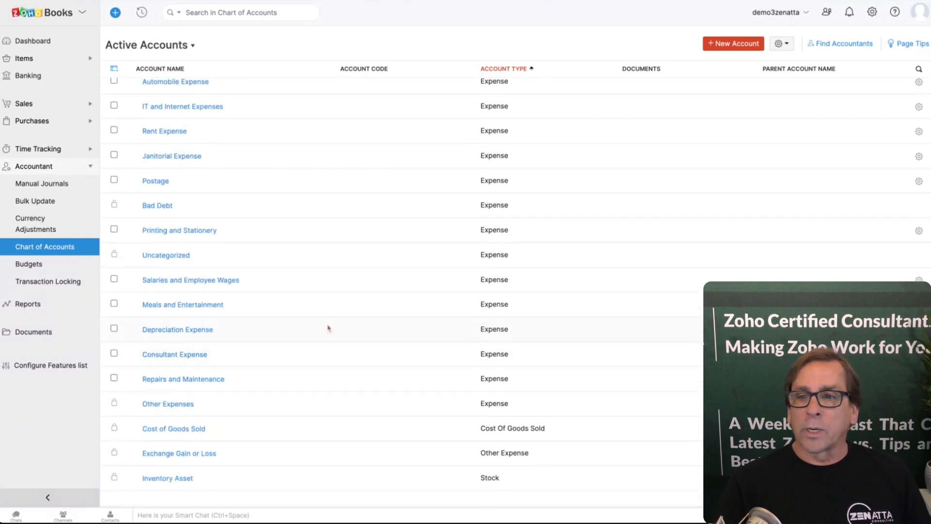
mouse_move(356, 194)
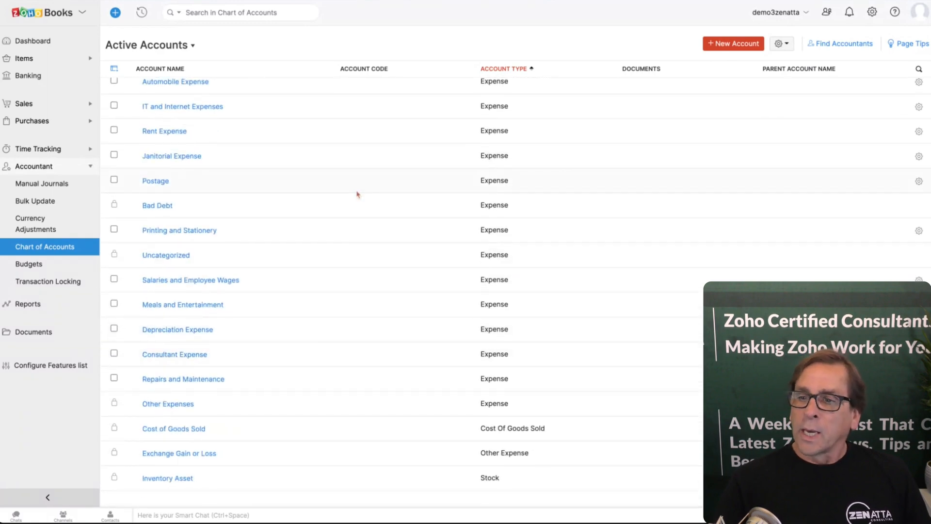
click(919, 182)
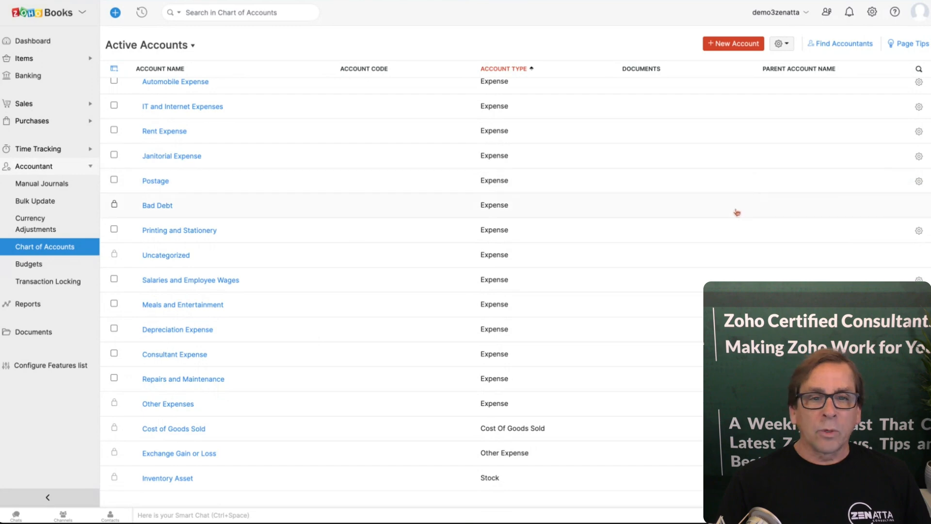
mouse_move(752, 258)
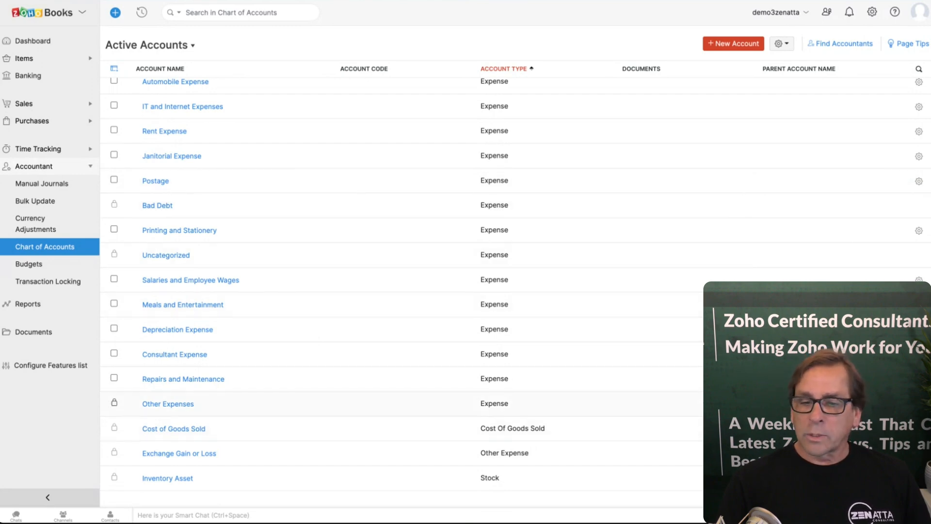
scroll(up, 3)
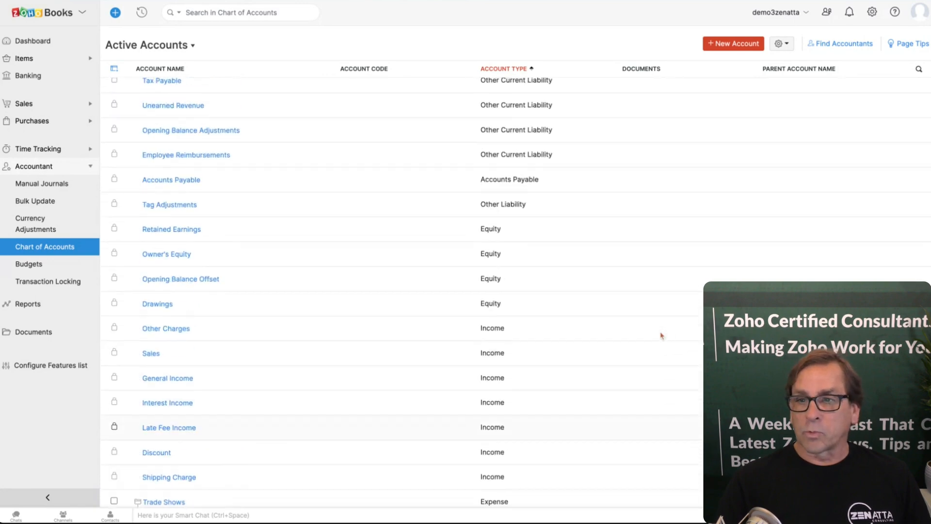
scroll(up, 3)
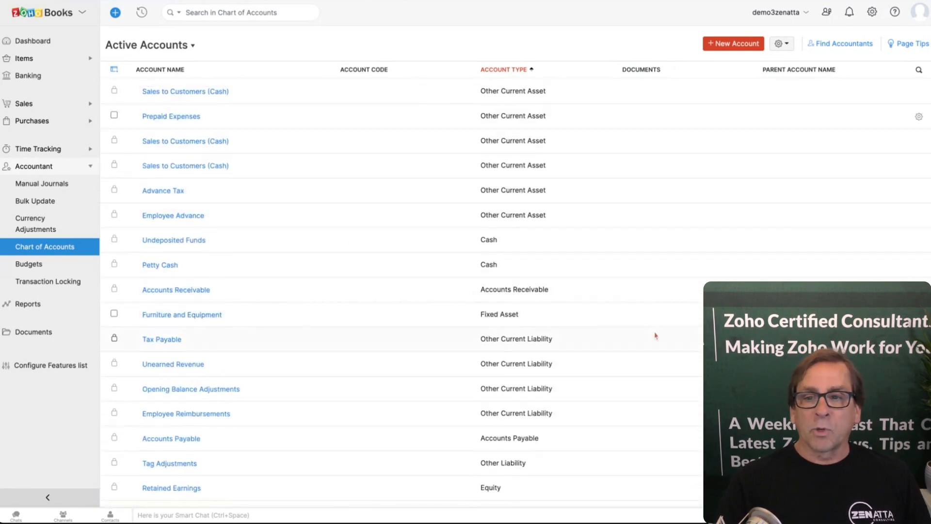
scroll(down, 3)
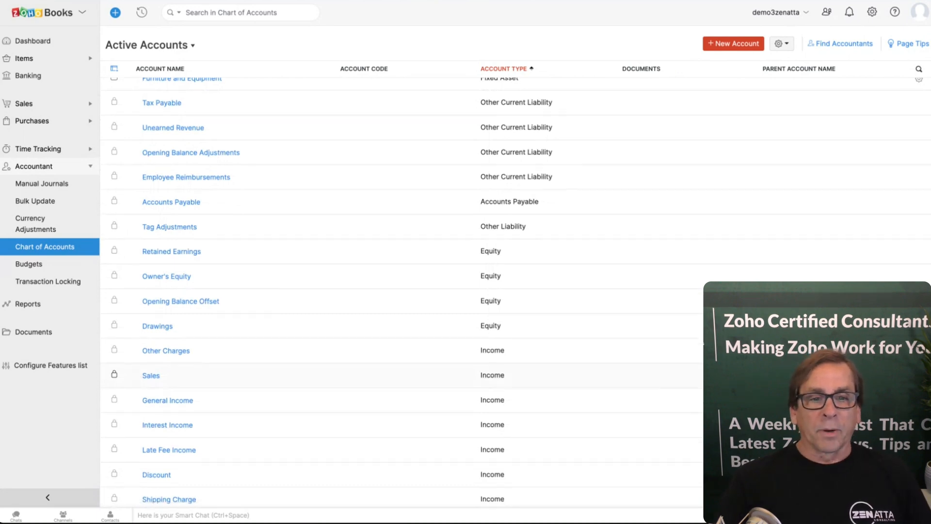
scroll(down, 3)
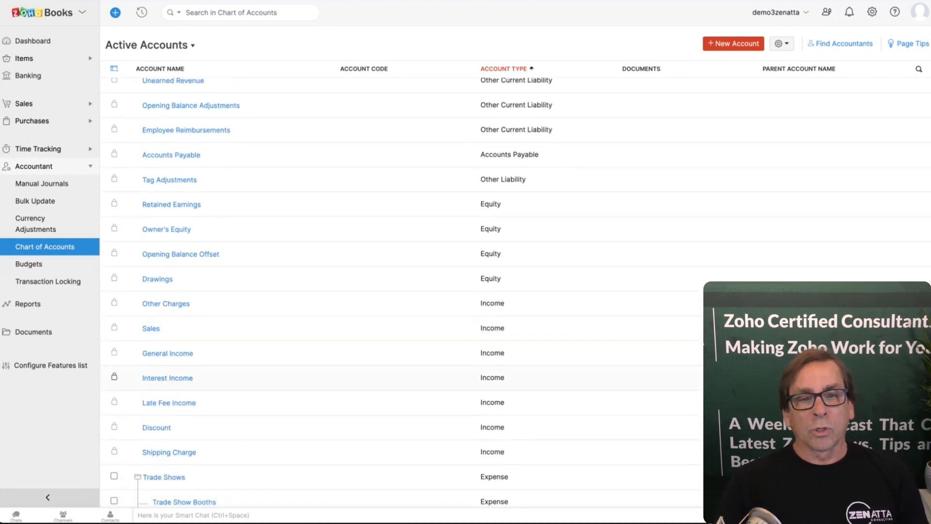
scroll(down, 3)
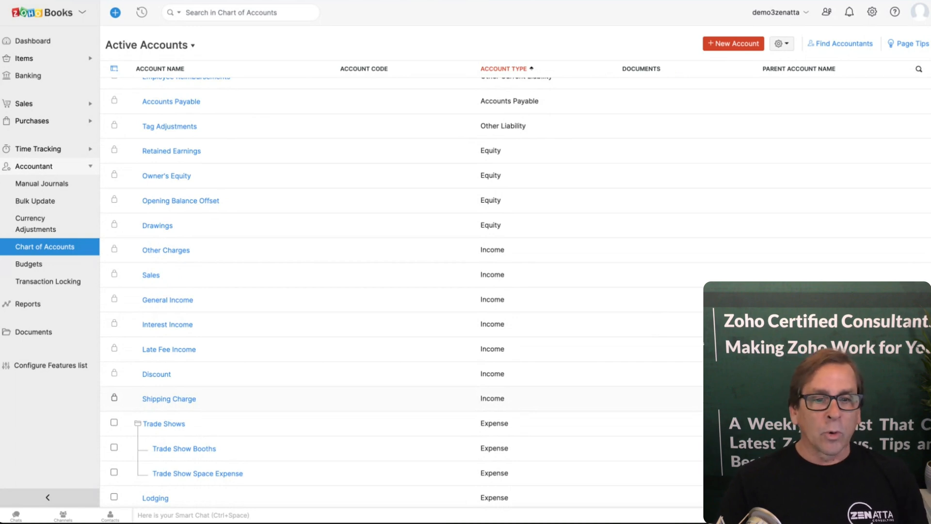
mouse_move(617, 276)
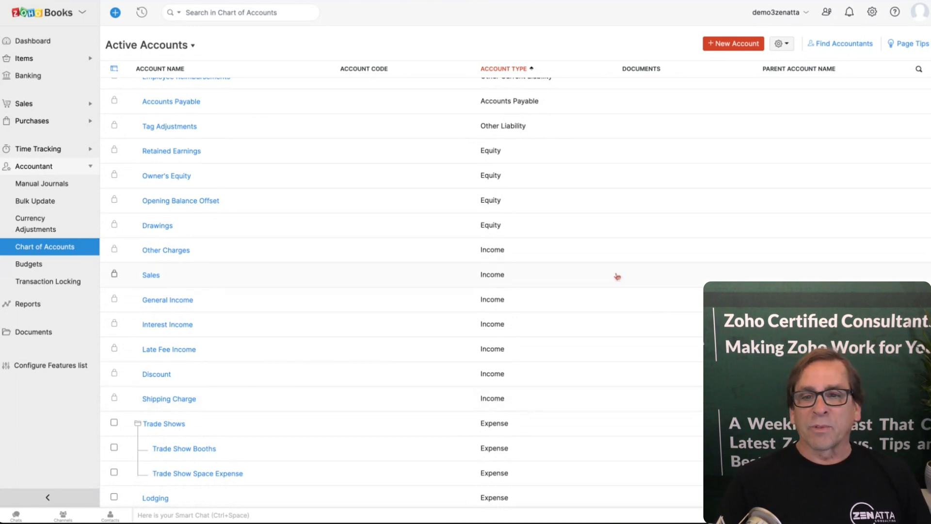
scroll(up, 3)
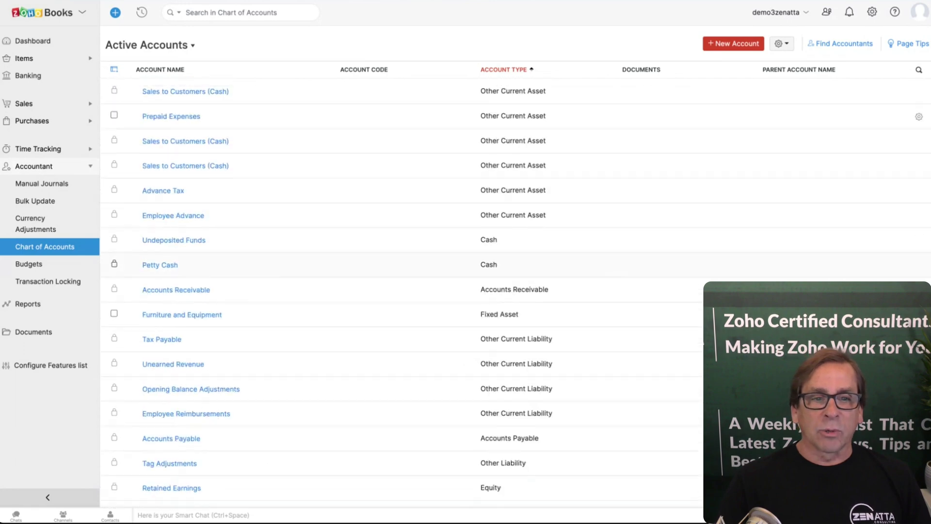
scroll(down, 3)
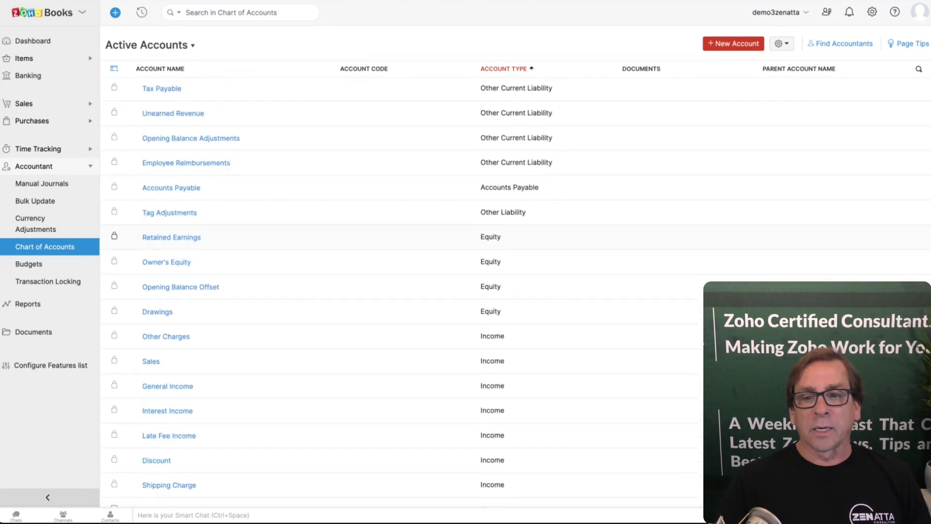
scroll(down, 3)
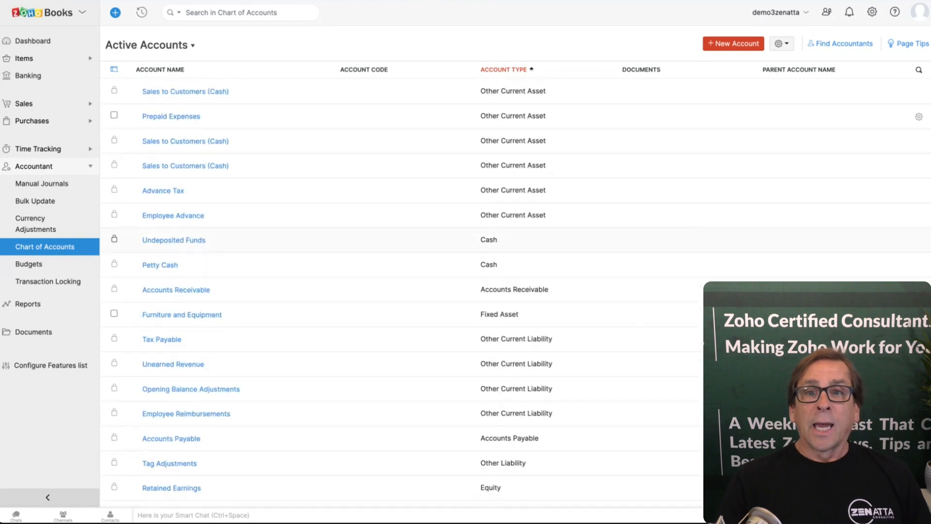
mouse_move(445, 39)
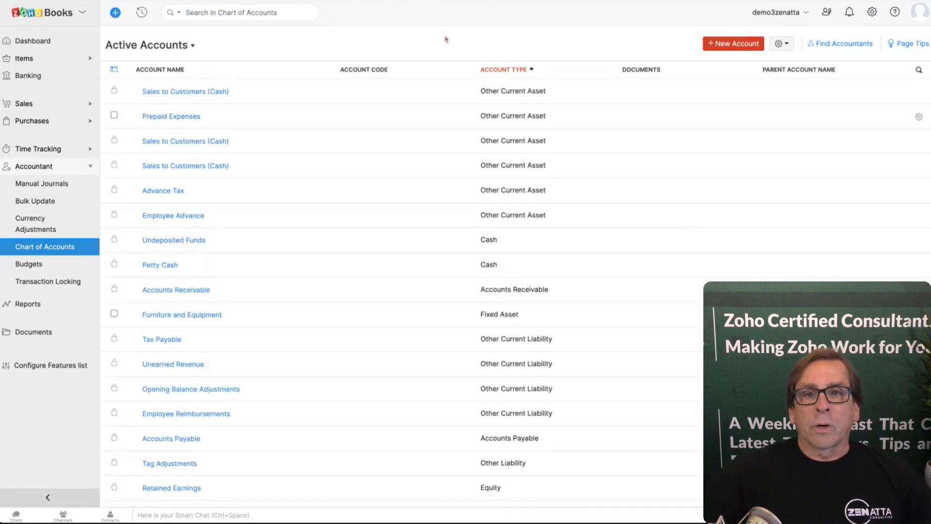